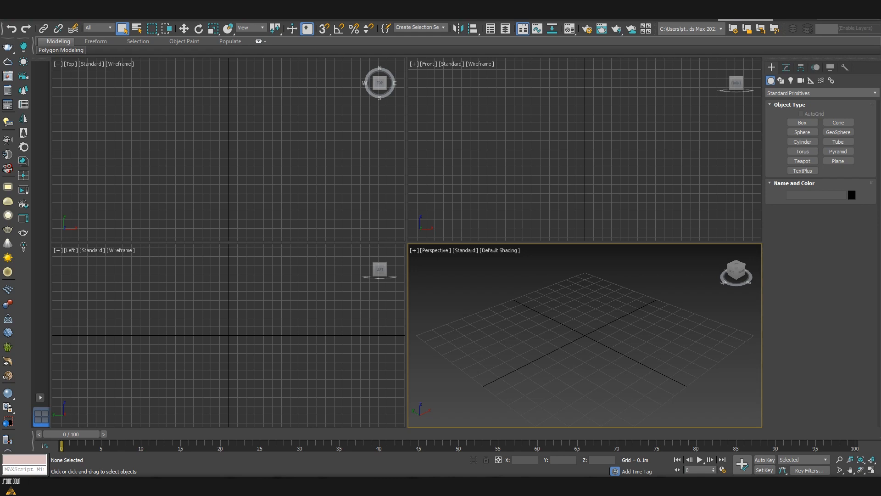
pyautogui.moveTo(564, 370)
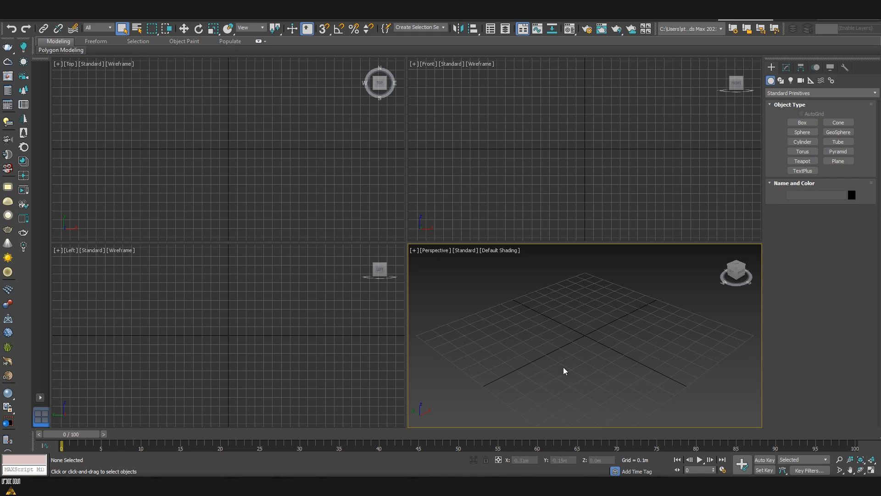
pyautogui.moveTo(328, 425)
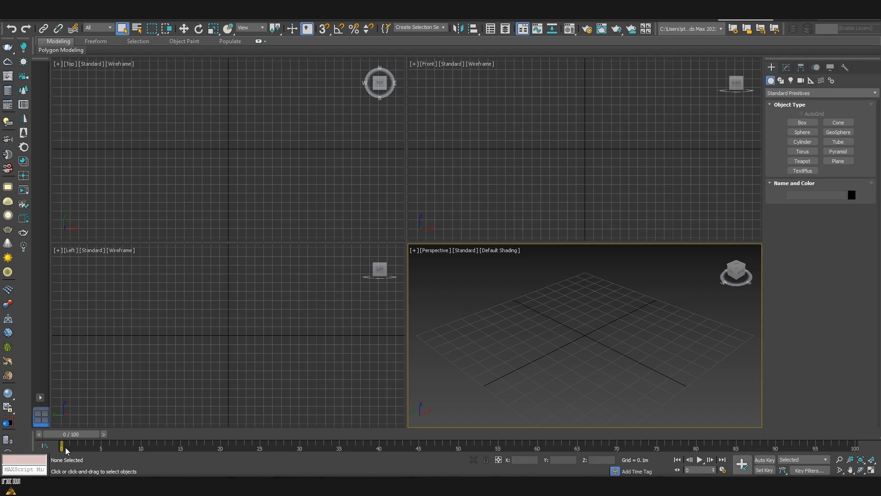
pyautogui.moveTo(569, 446)
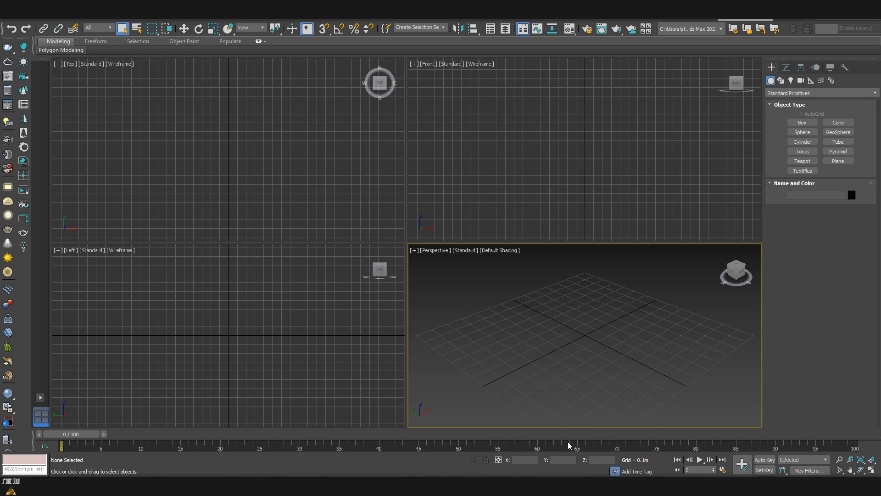
pyautogui.moveTo(834, 450)
pyautogui.write('250')
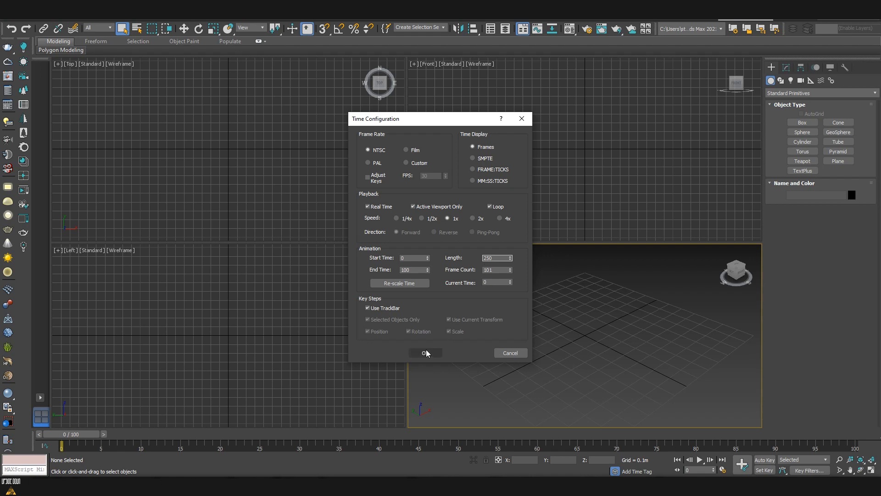
# Step: Confirm the 250-frame timeline length and start creating a Box
pyautogui.click(425, 352)
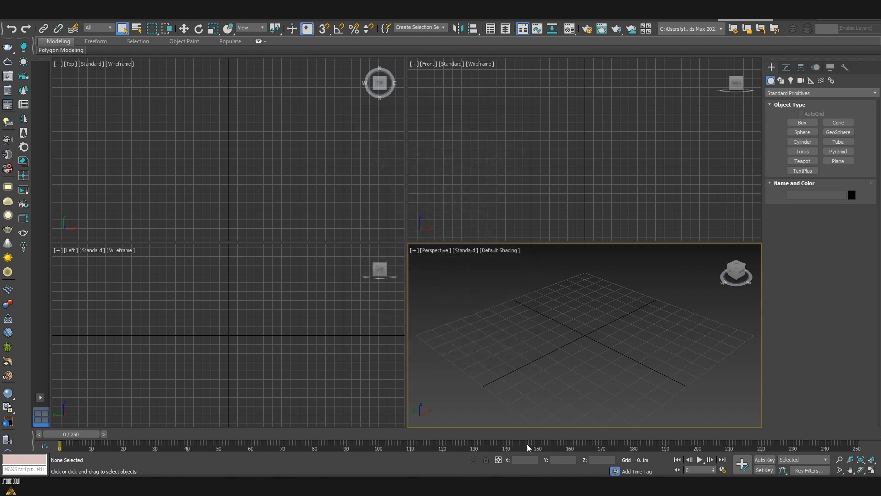
pyautogui.moveTo(840, 446)
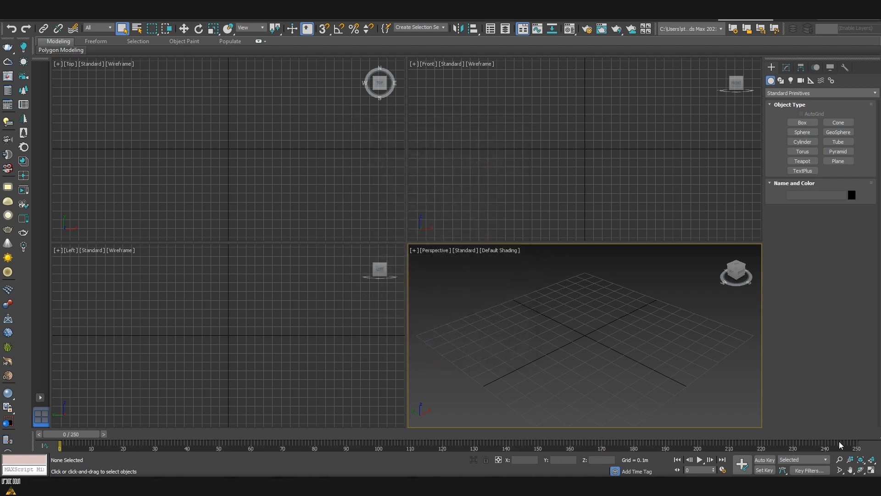
pyautogui.click(802, 122)
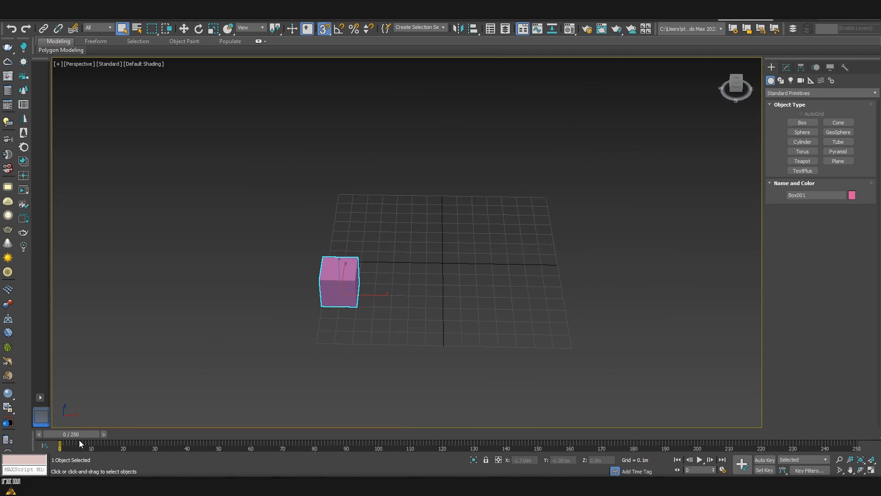
pyautogui.moveTo(865, 452)
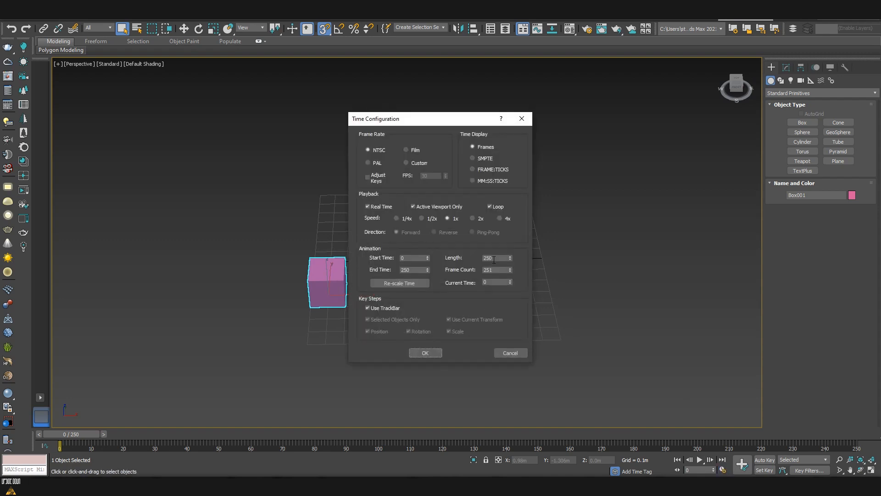
# Step: Shorten the timeline length to 80 frames in Time Configuration
pyautogui.tripleClick(494, 257)
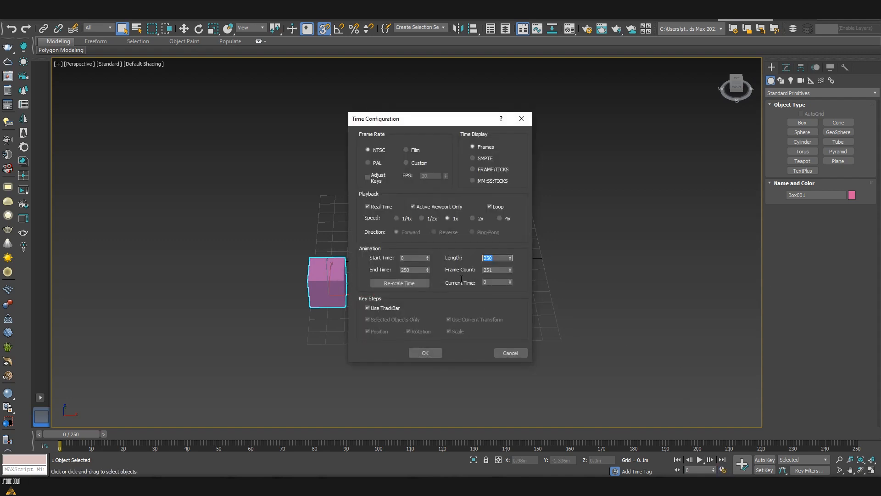
pyautogui.click(425, 353)
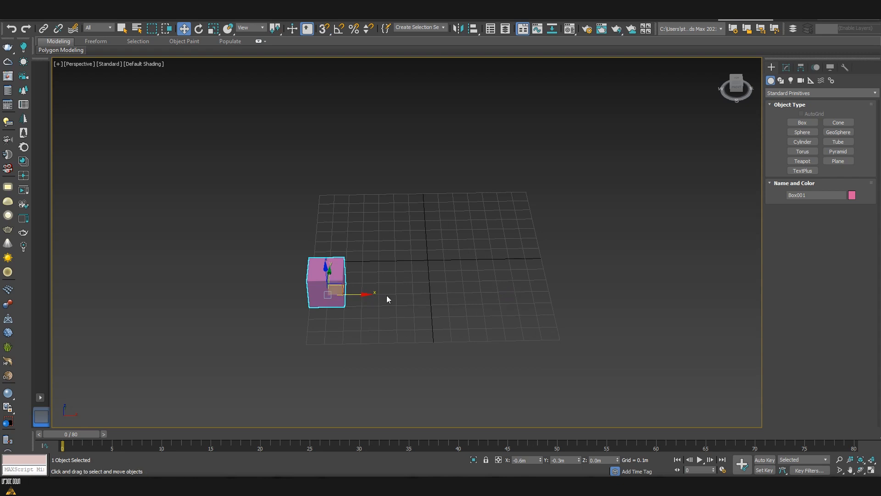
pyautogui.moveTo(399, 300)
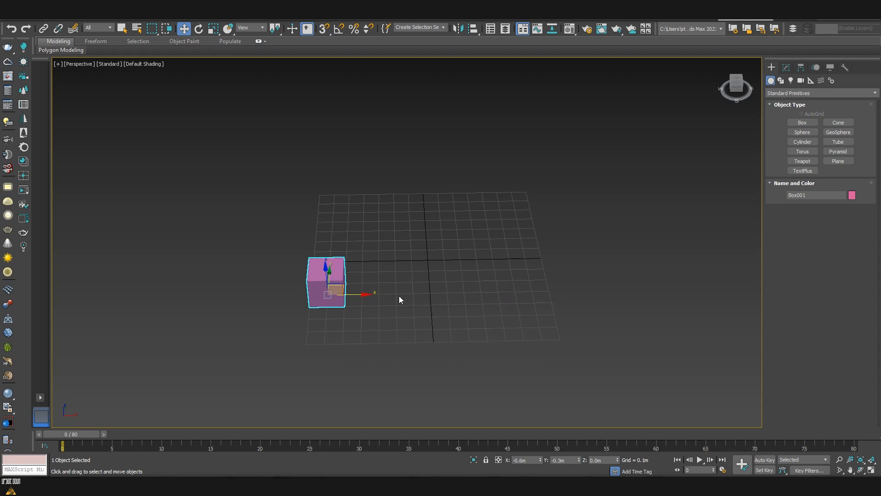
pyautogui.moveTo(763, 462)
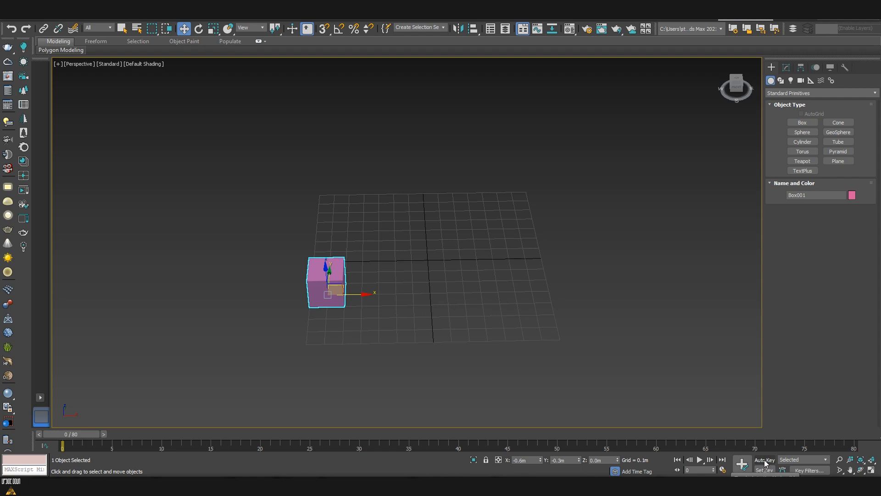
# Step: Record the box's X moves at frames 15 and 30 with Auto Key, then stop recording
pyautogui.click(764, 460)
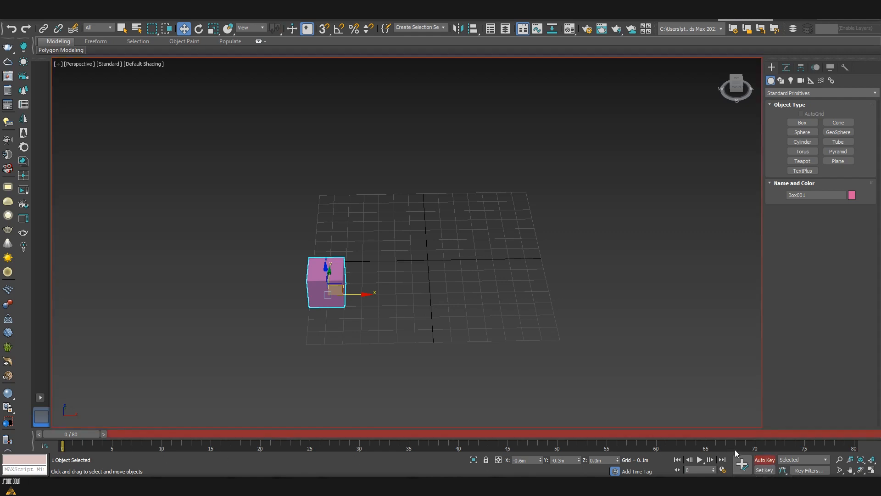
pyautogui.moveTo(329, 318)
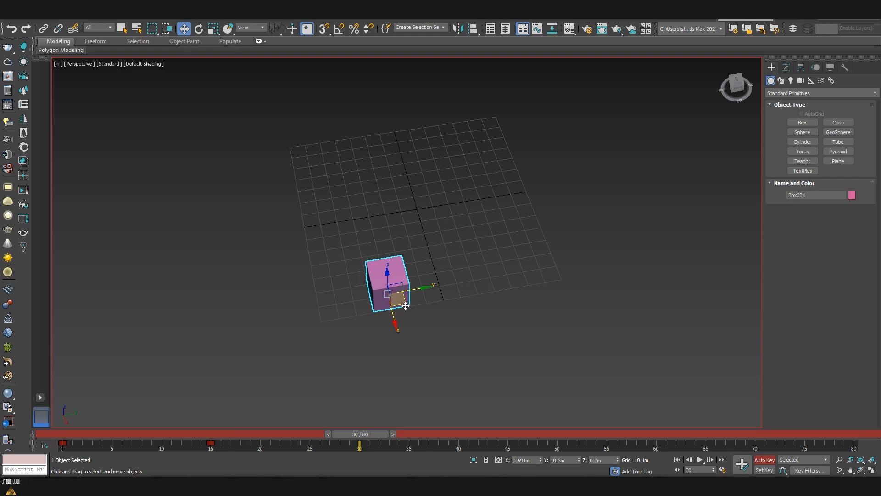
pyautogui.moveTo(406, 309)
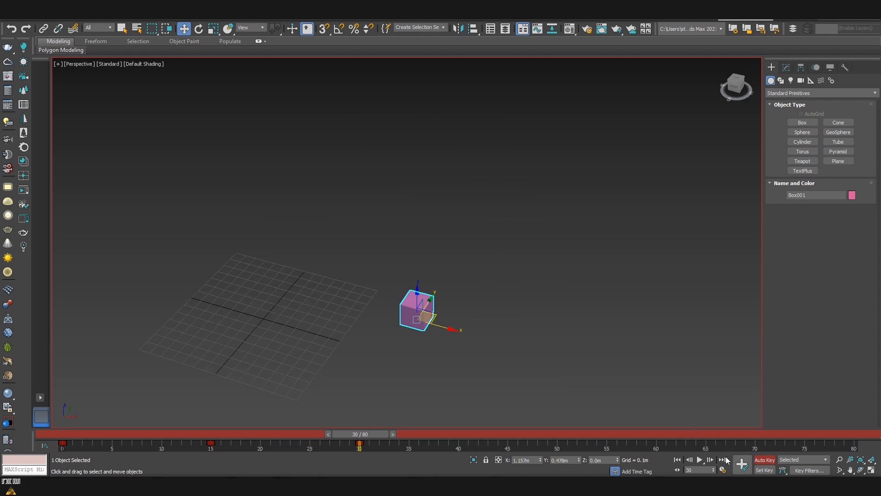
pyautogui.moveTo(764, 470)
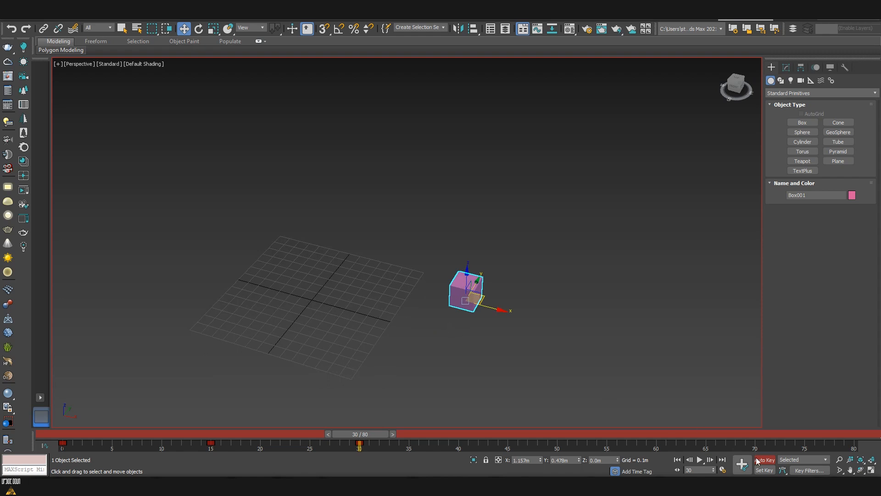
pyautogui.click(765, 460)
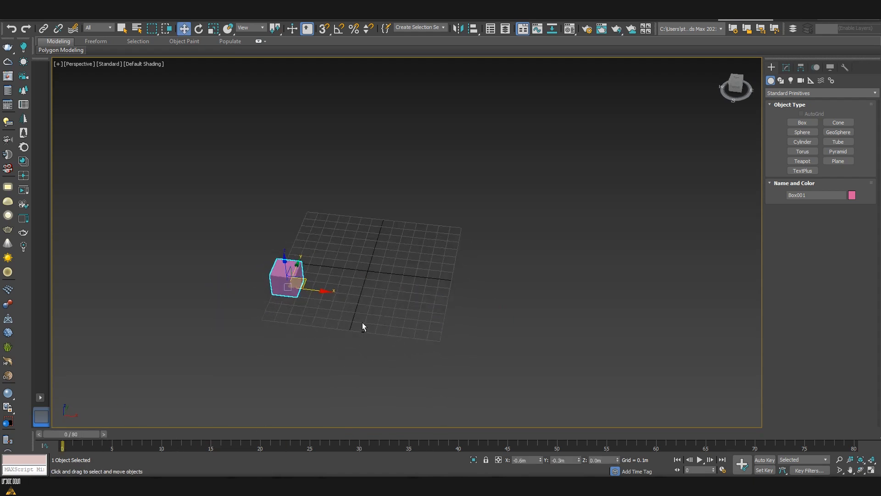
# Step: Set a manual key for the box at frame 80, then play back from frame 0
pyautogui.click(764, 459)
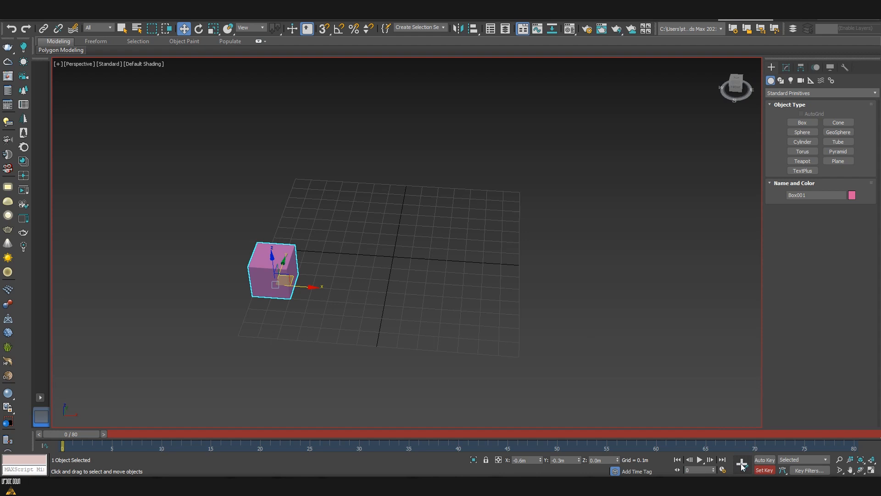
pyautogui.moveTo(294, 297)
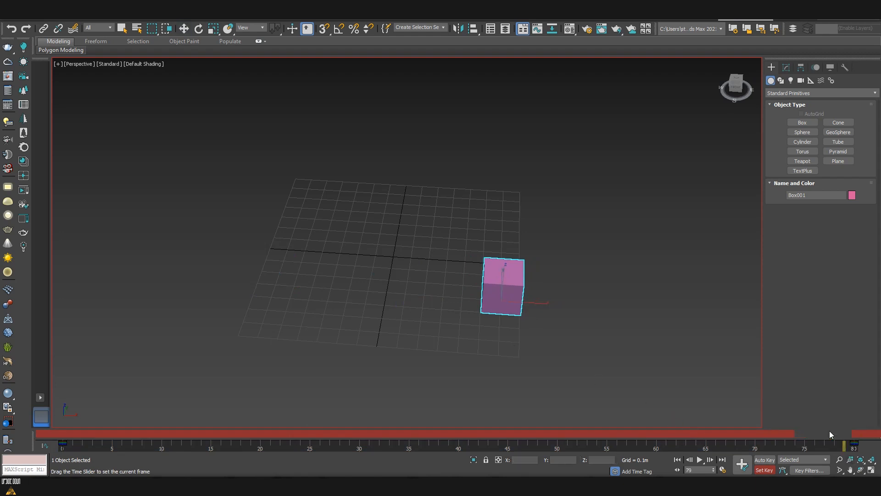
pyautogui.click(677, 460)
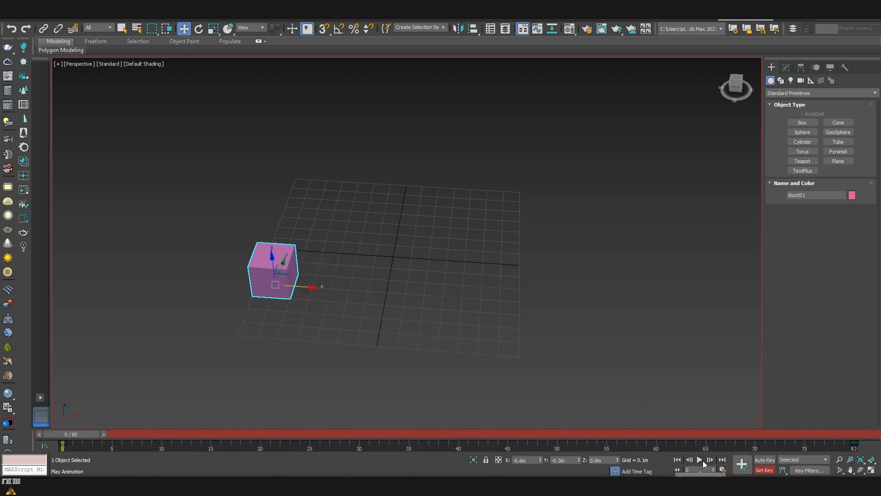
pyautogui.click(700, 460)
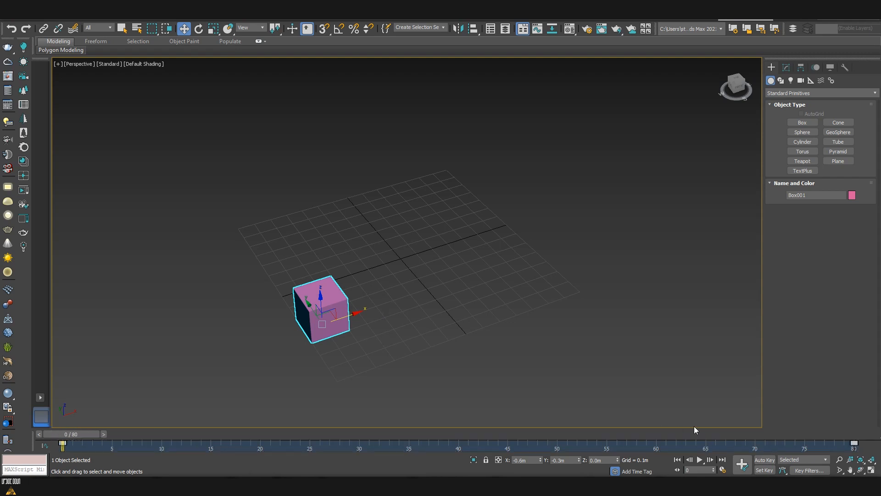
pyautogui.moveTo(407, 323)
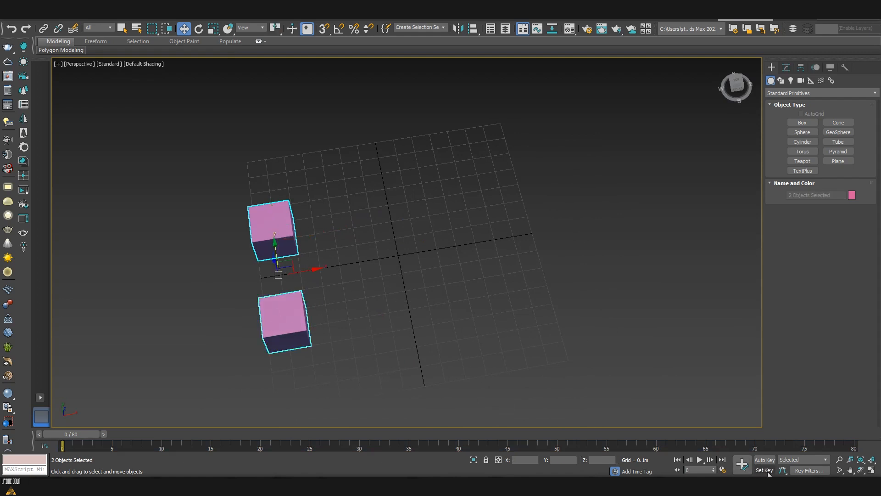
# Step: Auto Key both boxes moving along X to frame 80, then play and stop the animation
pyautogui.click(763, 470)
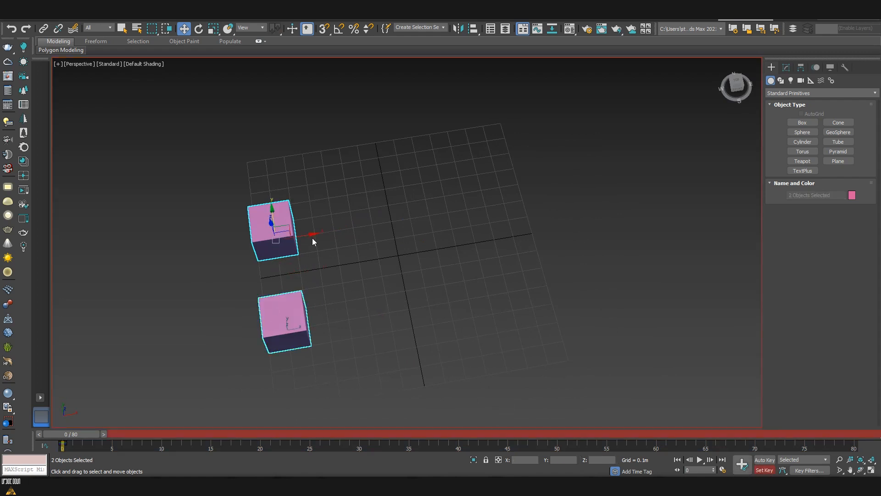
pyautogui.click(284, 320)
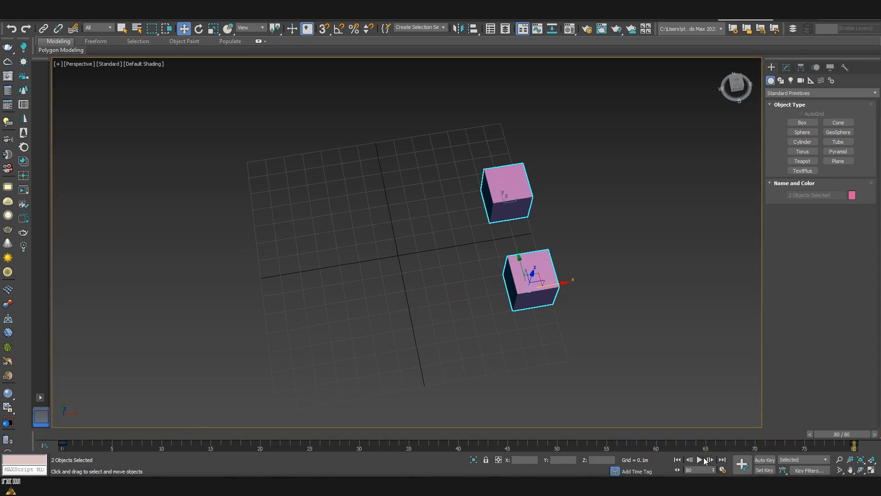
pyautogui.click(699, 460)
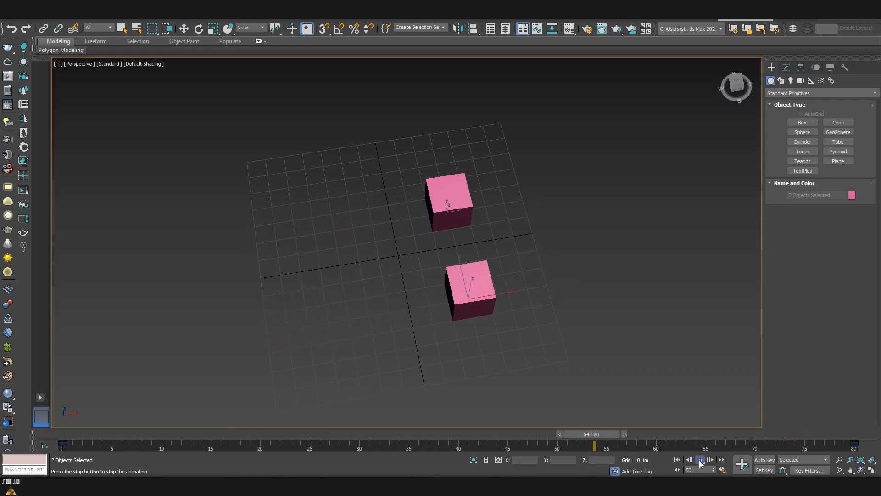
pyautogui.click(699, 460)
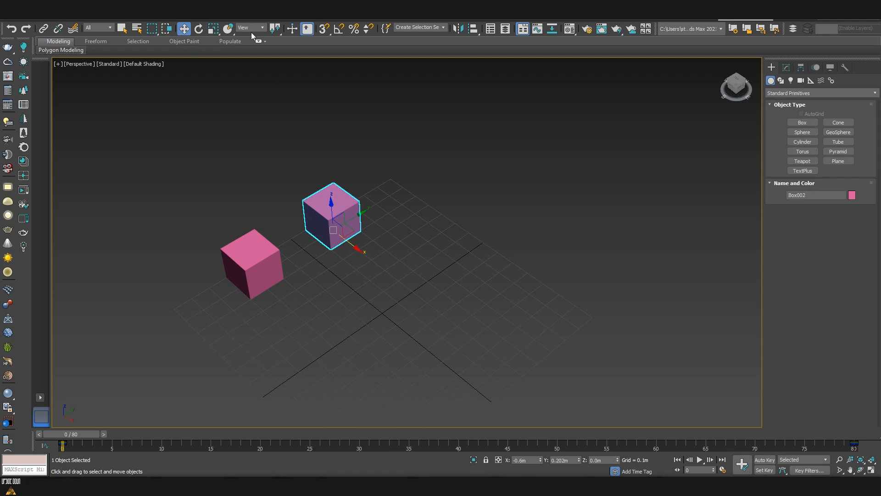
# Step: Show Box002's transform tracks in the Track View Curve Editor via Graph Editors
pyautogui.click(246, 29)
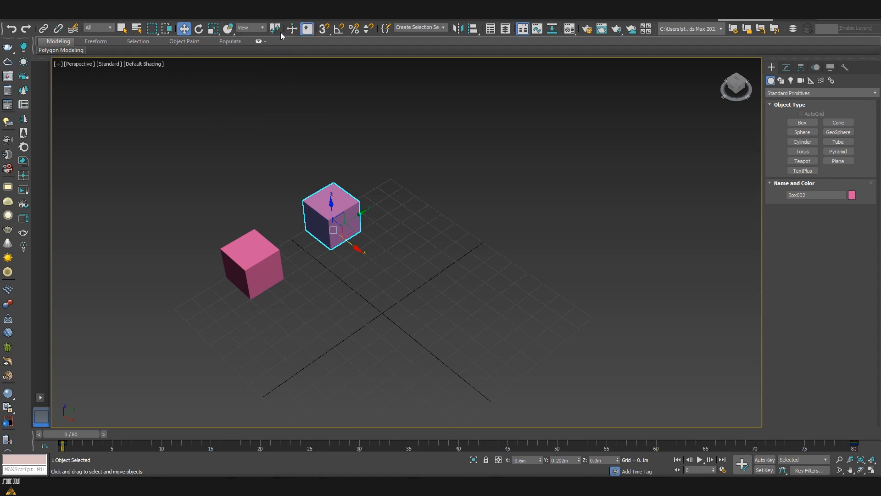
pyautogui.click(275, 29)
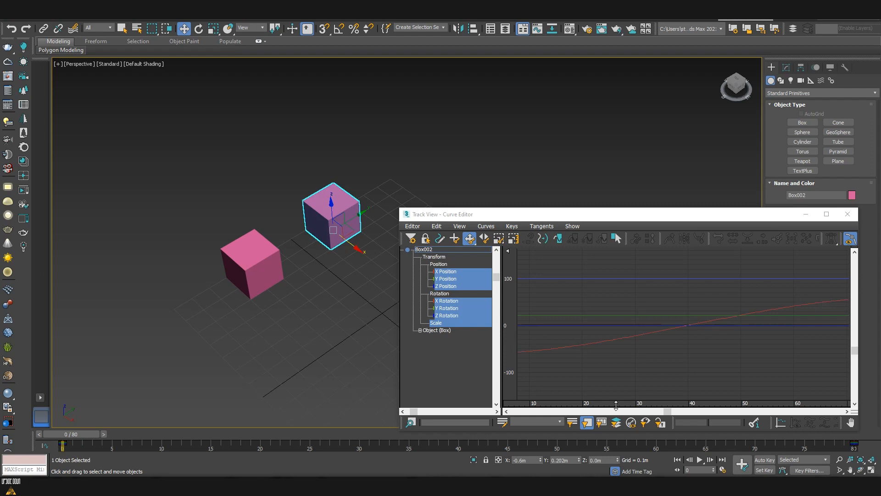
pyautogui.moveTo(405, 276)
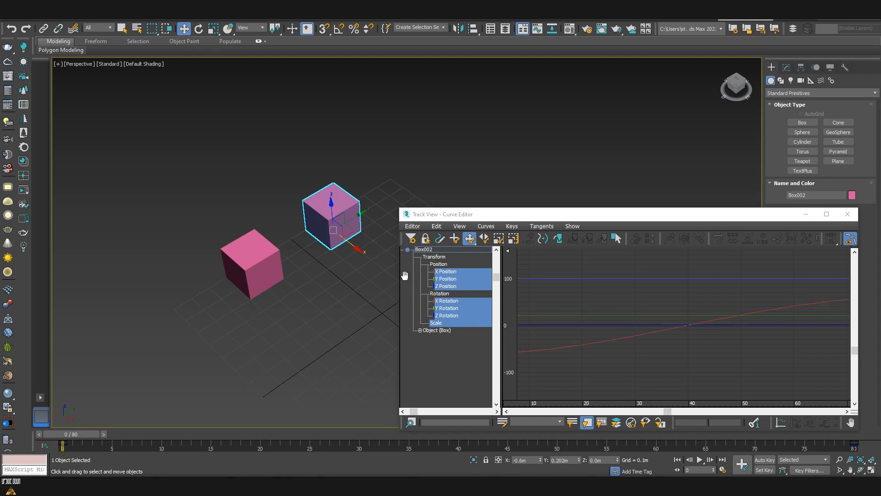
pyautogui.moveTo(659, 399)
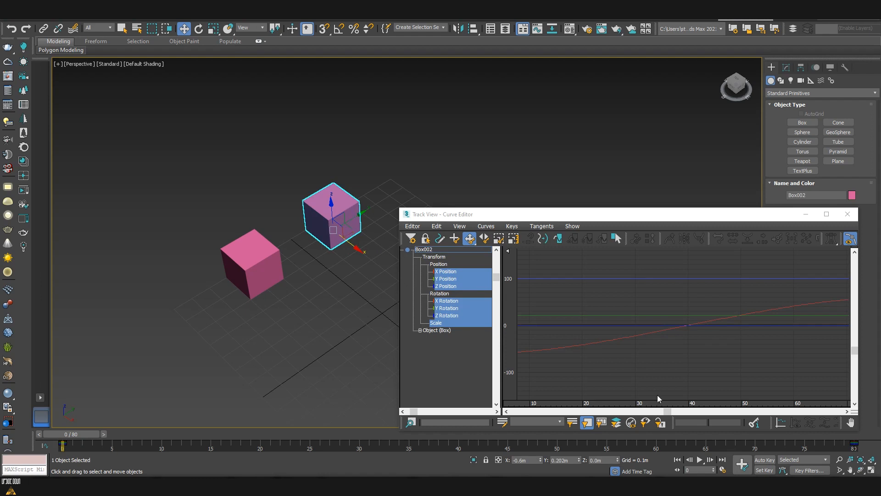
pyautogui.moveTo(358, 251)
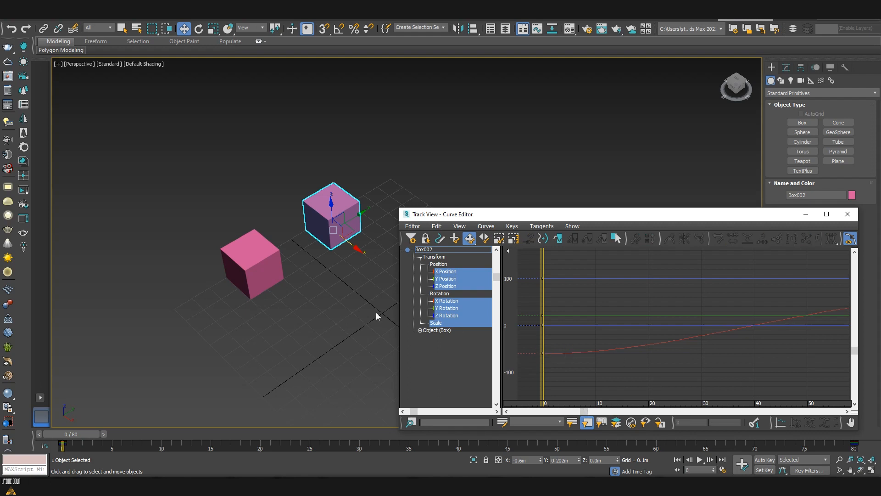
pyautogui.click(250, 264)
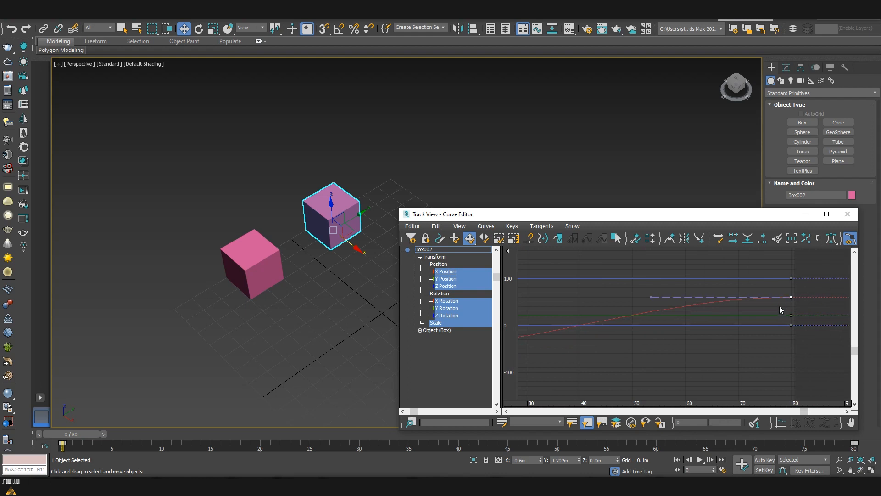
pyautogui.moveTo(733, 238)
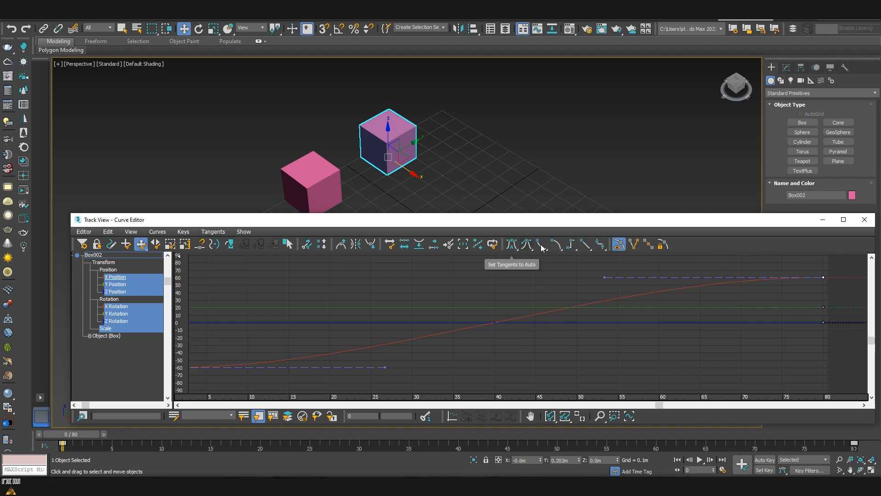
pyautogui.moveTo(527, 246)
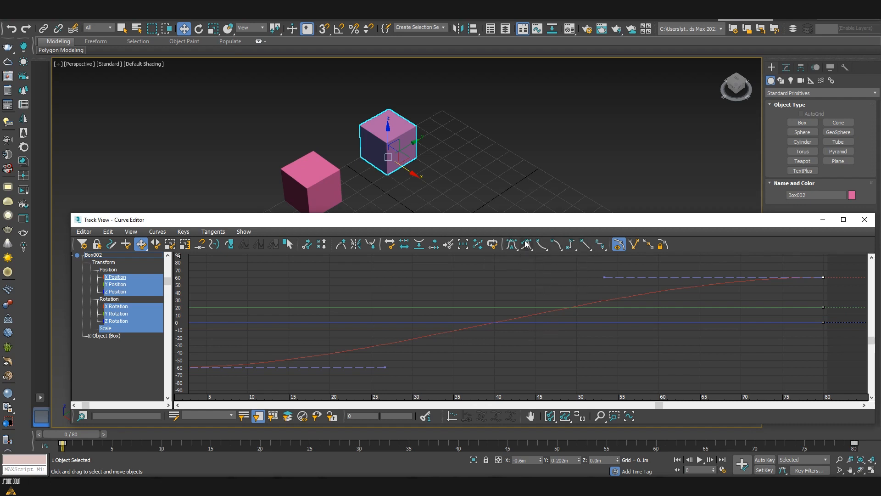
pyautogui.moveTo(584, 270)
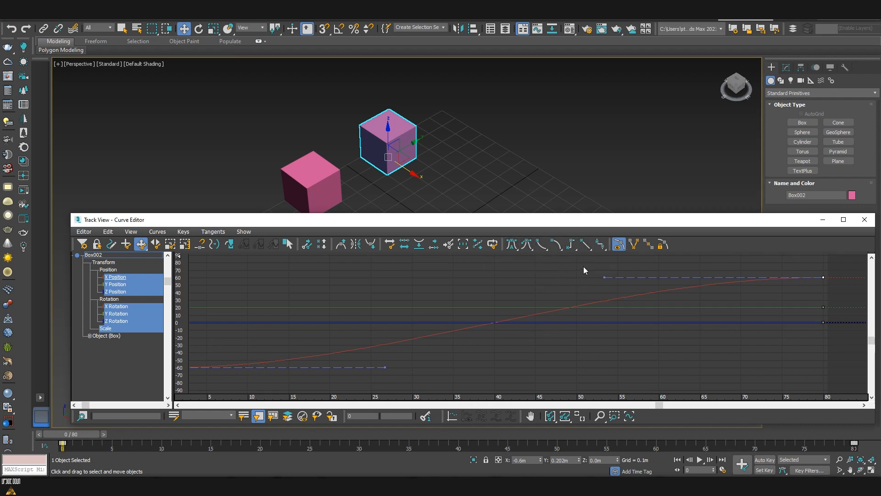
pyautogui.moveTo(587, 244)
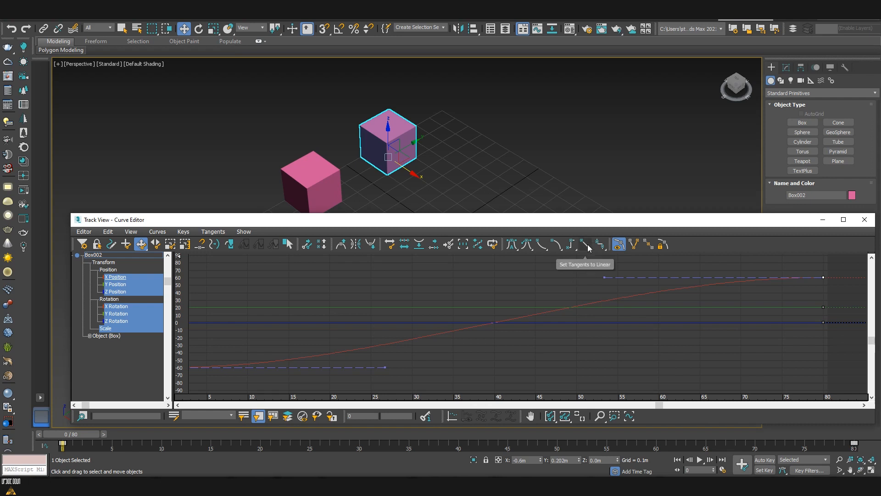
# Step: Set Box002's X Position keys to linear tangents and close the Curve Editor
pyautogui.click(589, 244)
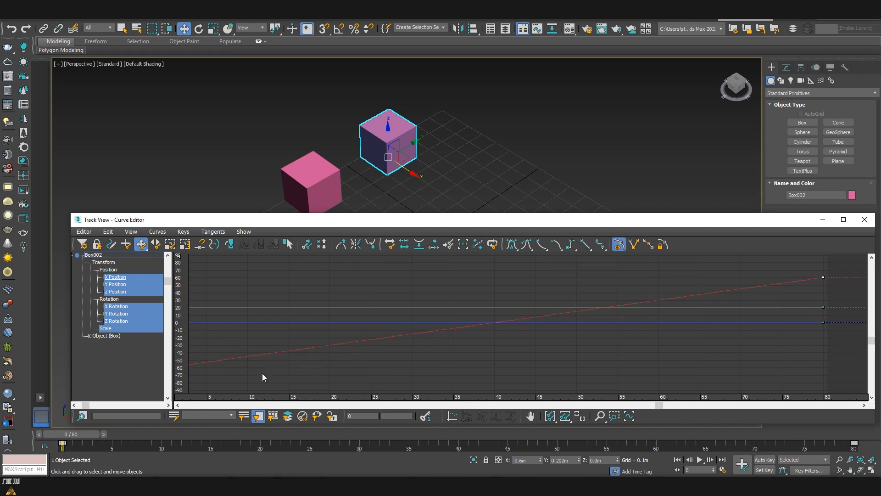
pyautogui.moveTo(865, 219)
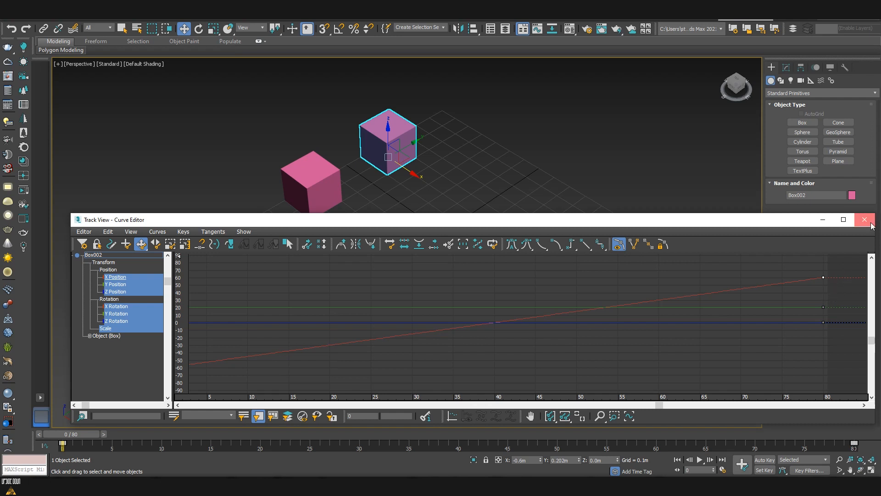
pyautogui.click(864, 219)
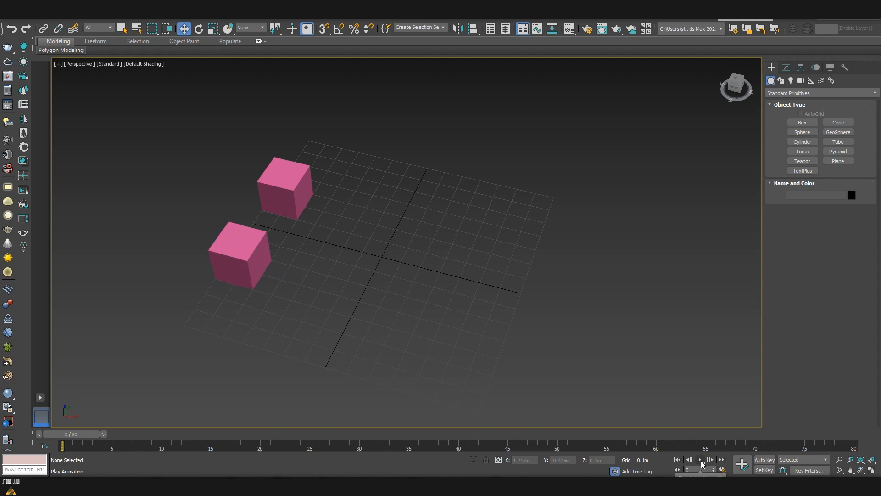
pyautogui.click(700, 460)
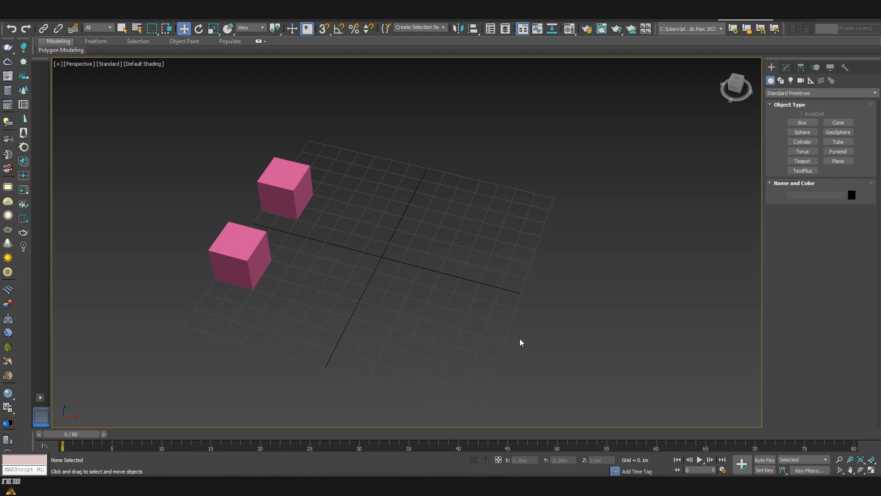
pyautogui.moveTo(521, 349)
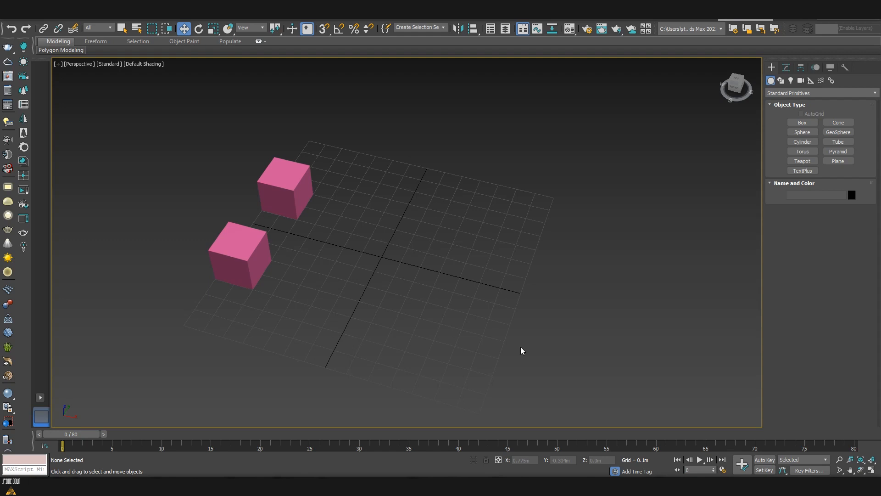